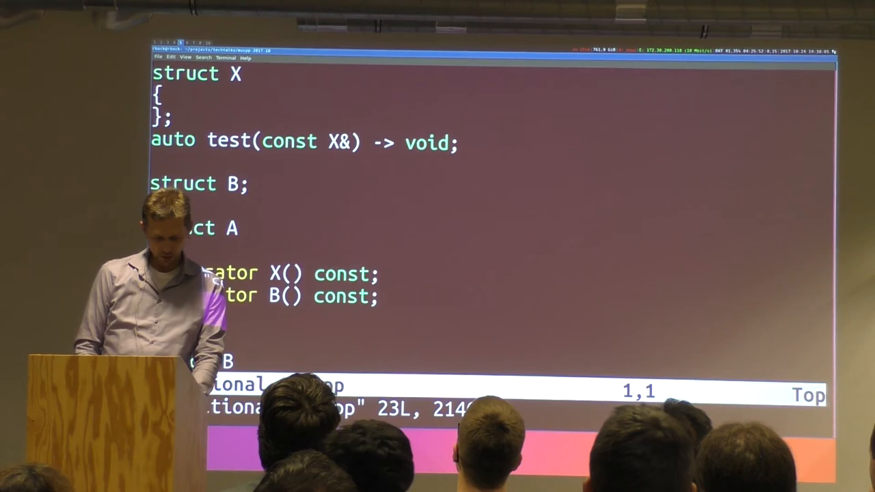
pyautogui.scroll(-3)
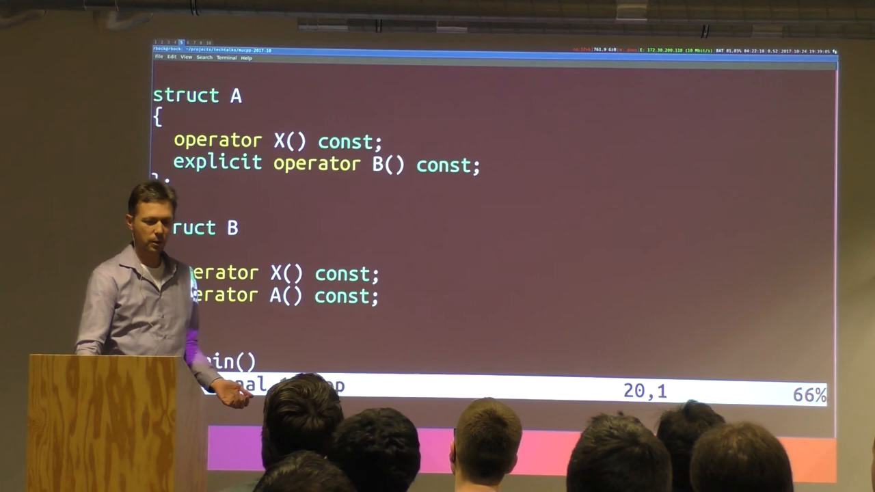
pyautogui.scroll(-3)
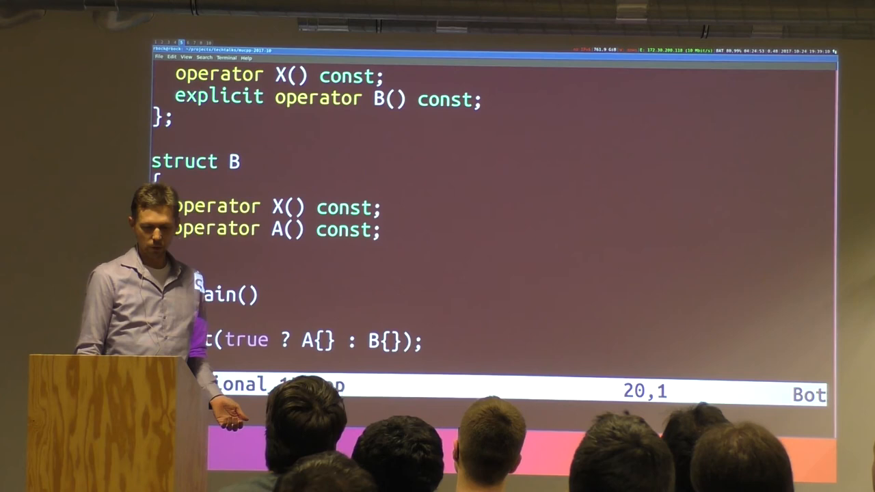